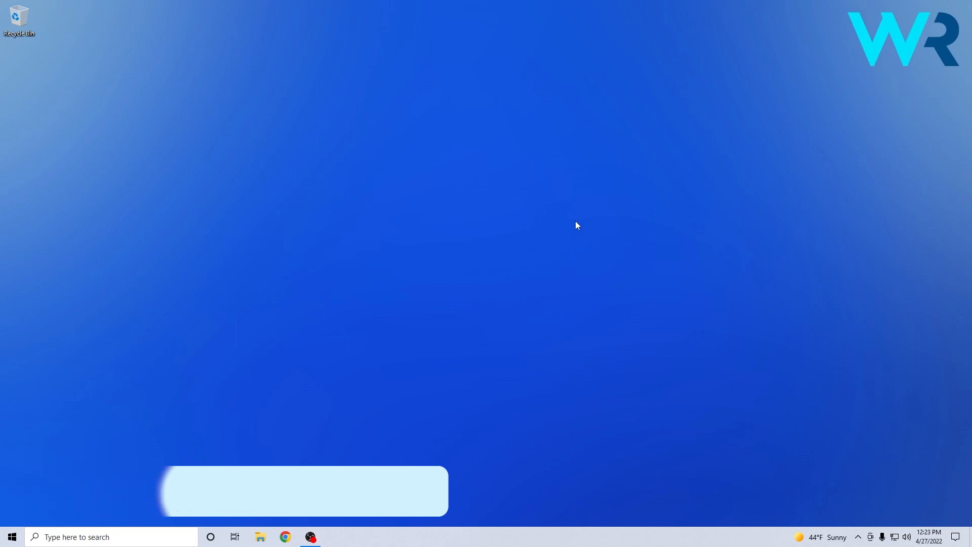
Rename the OneDrive text file from 'File' to 'File 2', then close File Explorer
text(wi)
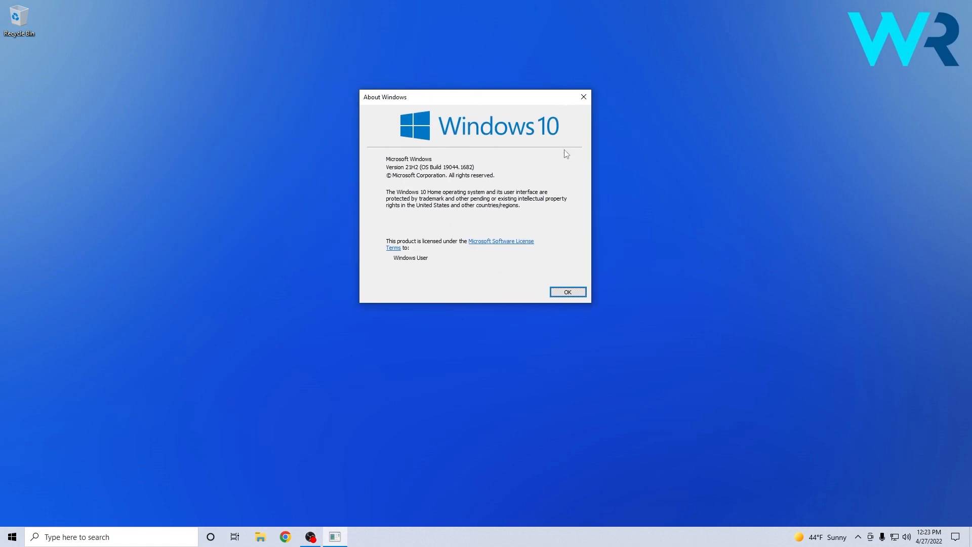
mouse_move(582, 97)
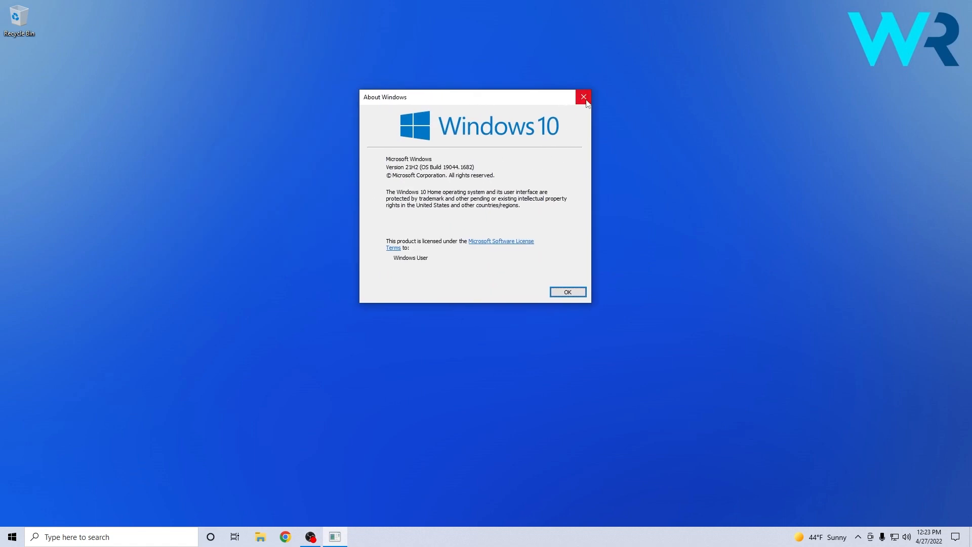
mouse_move(577, 102)
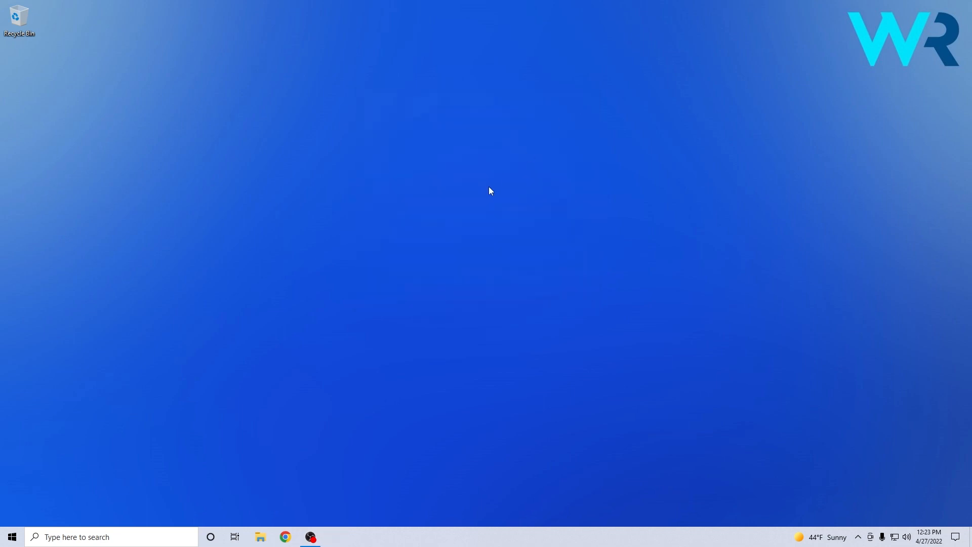
click(335, 536)
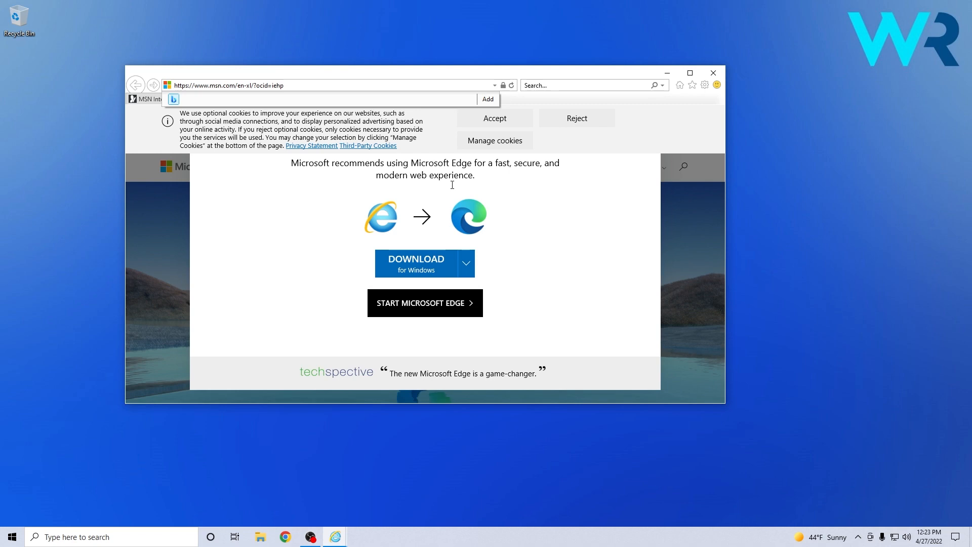
click(711, 72)
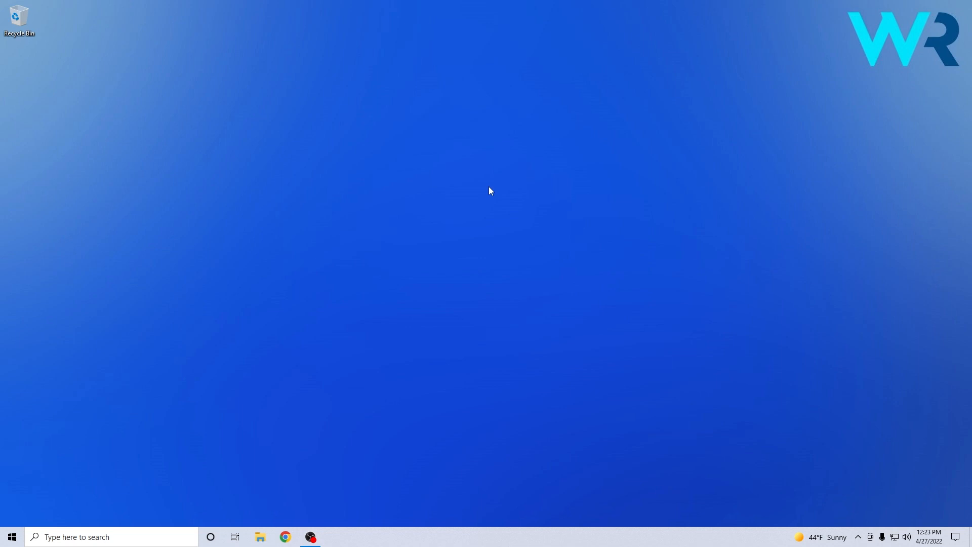
click(260, 537)
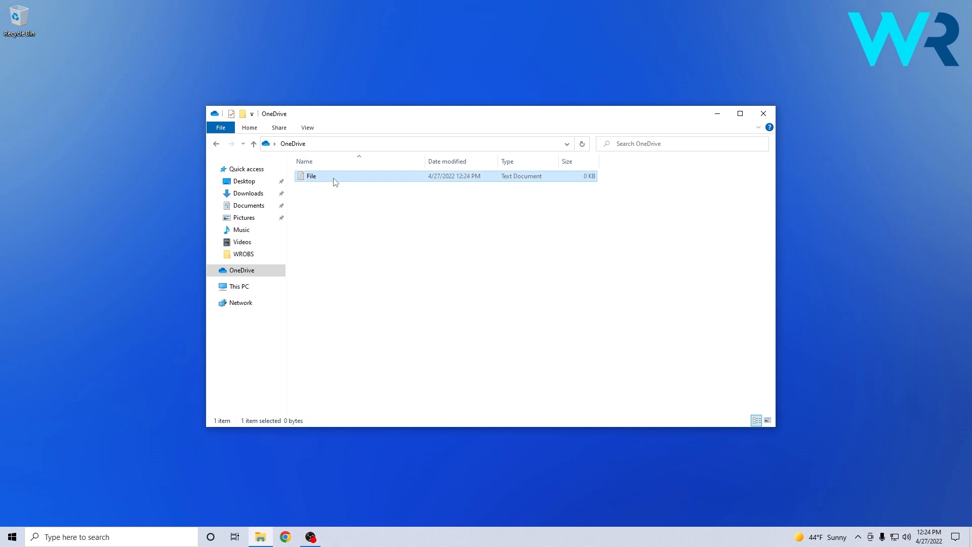
text(Renma)
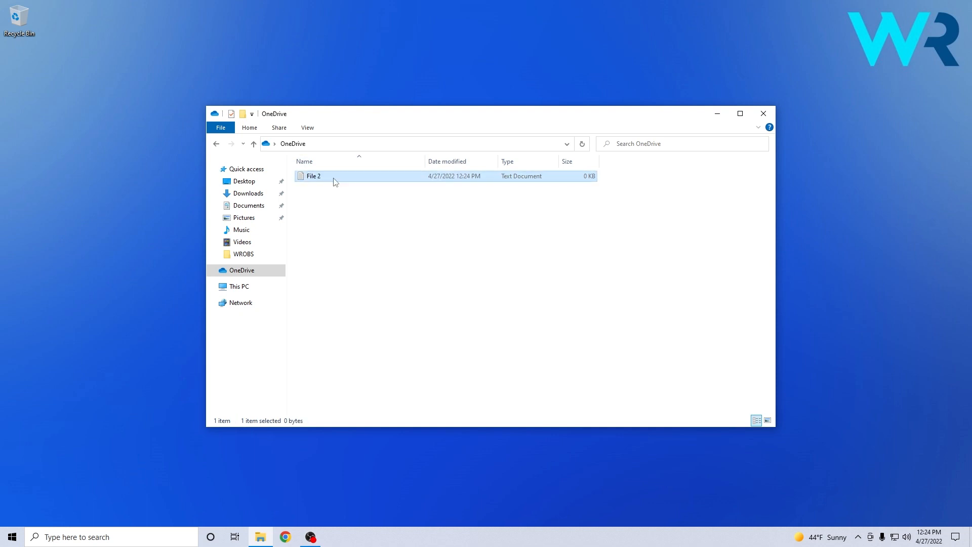
click(334, 358)
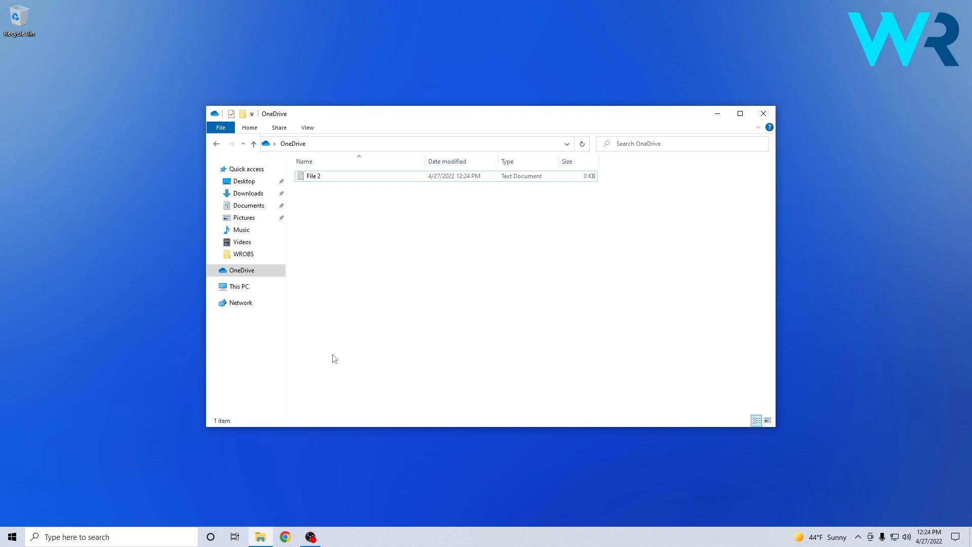
click(762, 113)
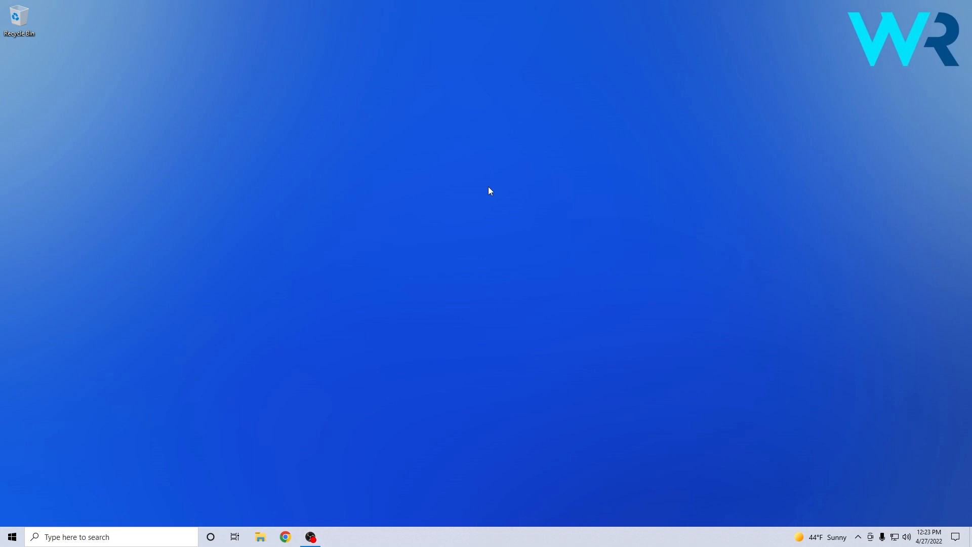
mouse_move(506, 412)
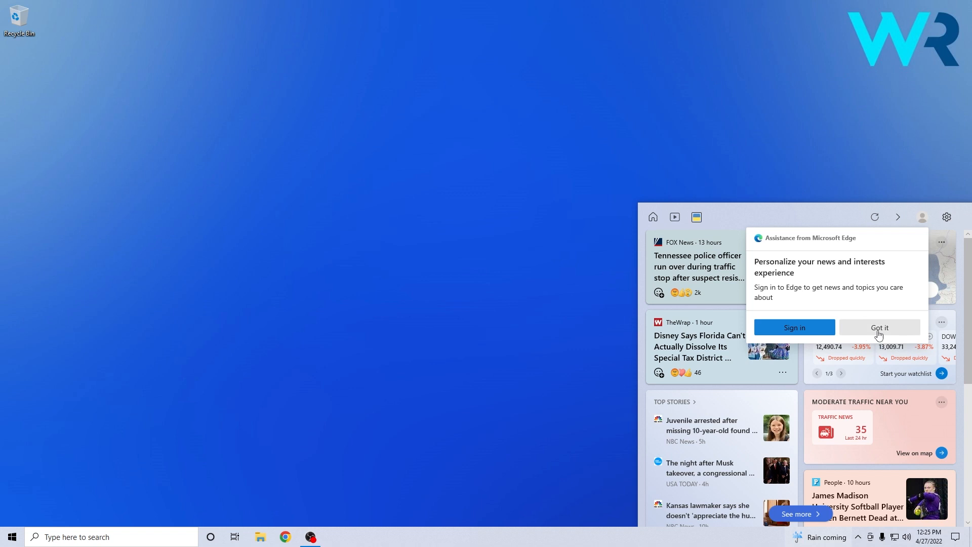
Dismiss the Edge sign-in suggestion twice and scroll down through the news and interests feed
click(879, 327)
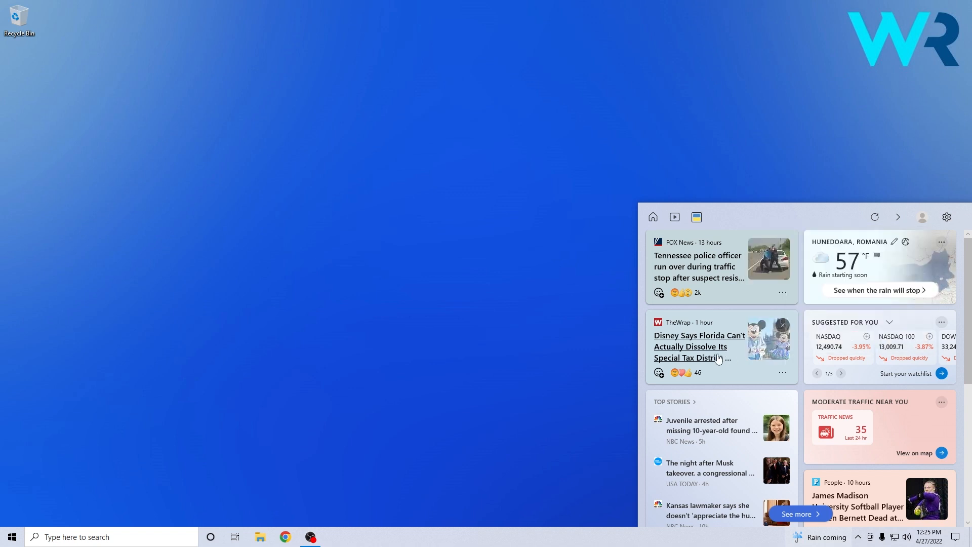
scroll(down, 3)
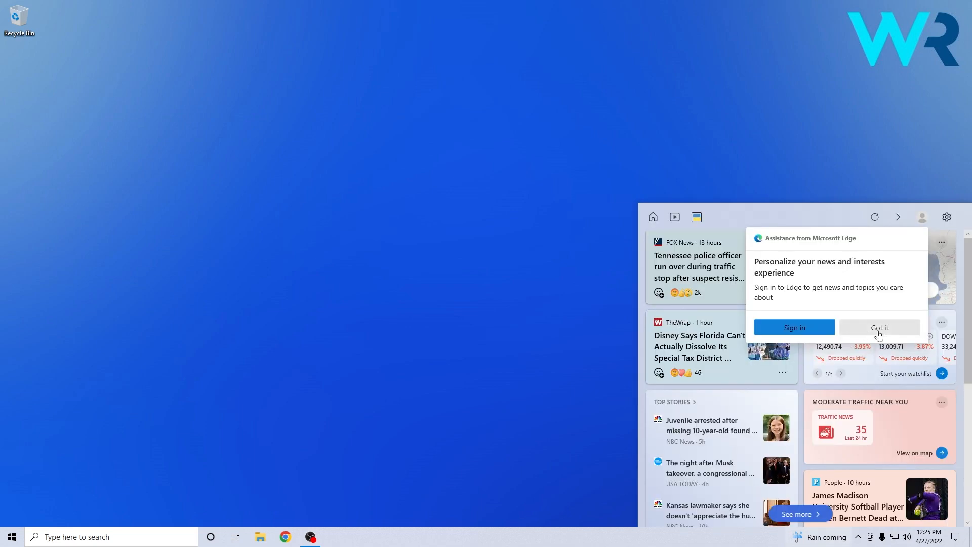
click(879, 328)
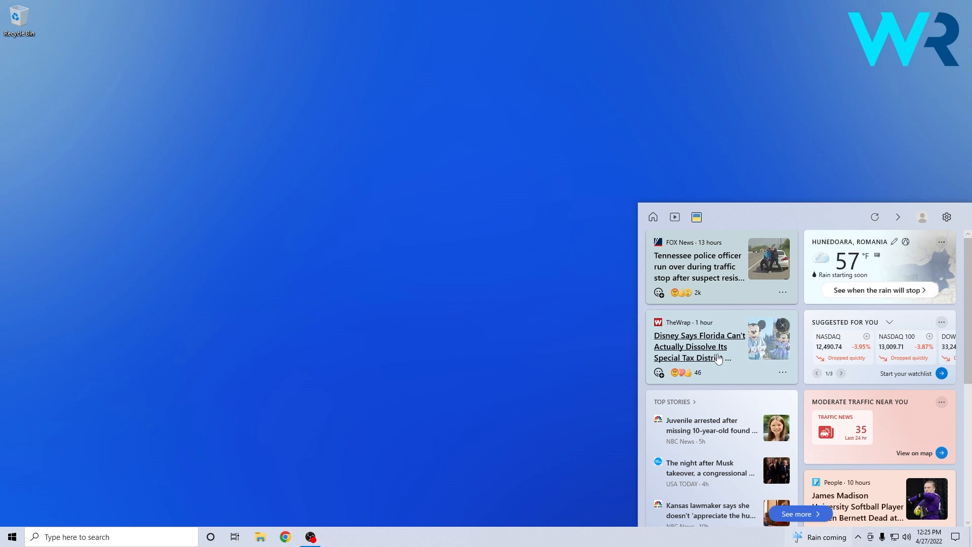
scroll(down, 3)
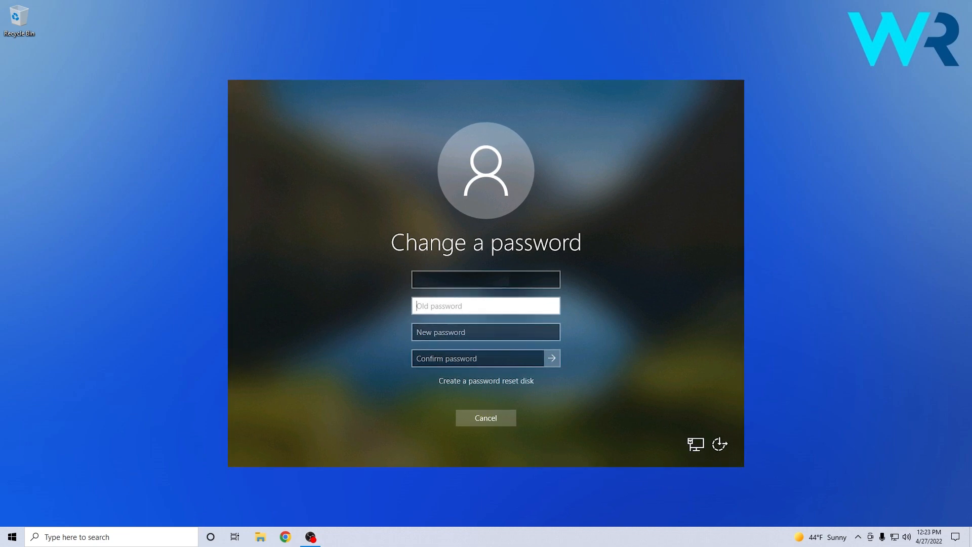
click(485, 417)
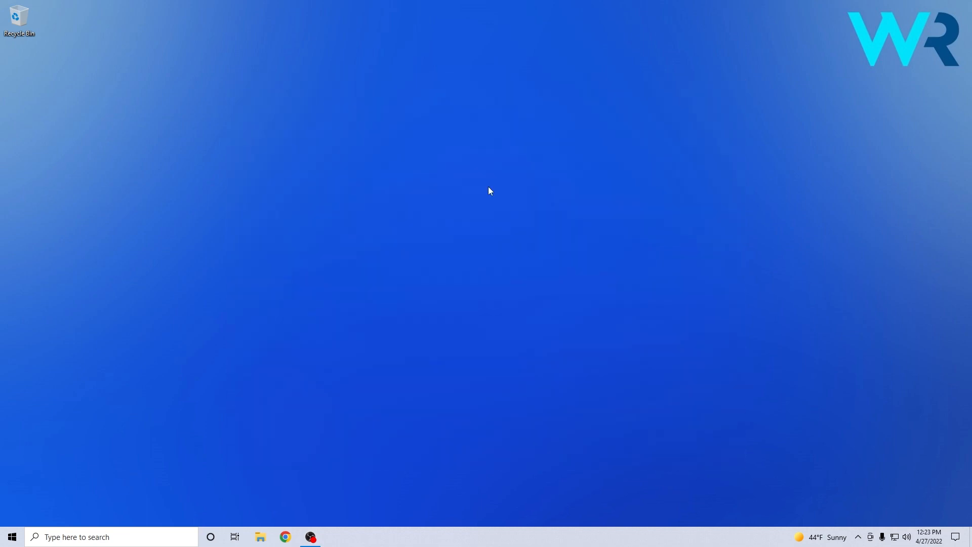